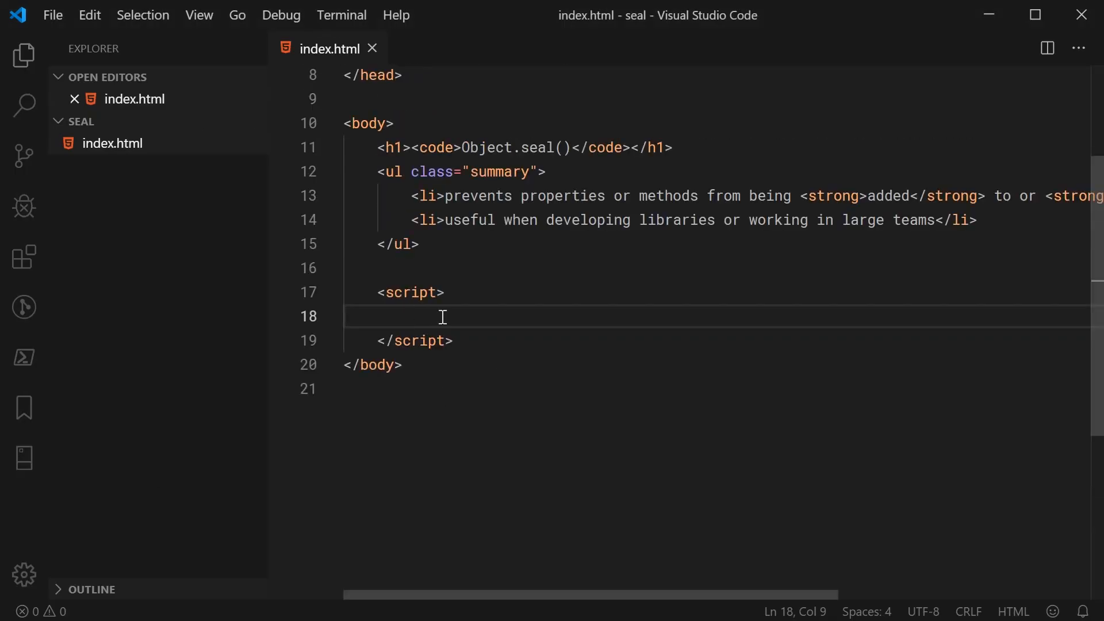
{"action": "mouse_move", "coordinate": [487, 364]}
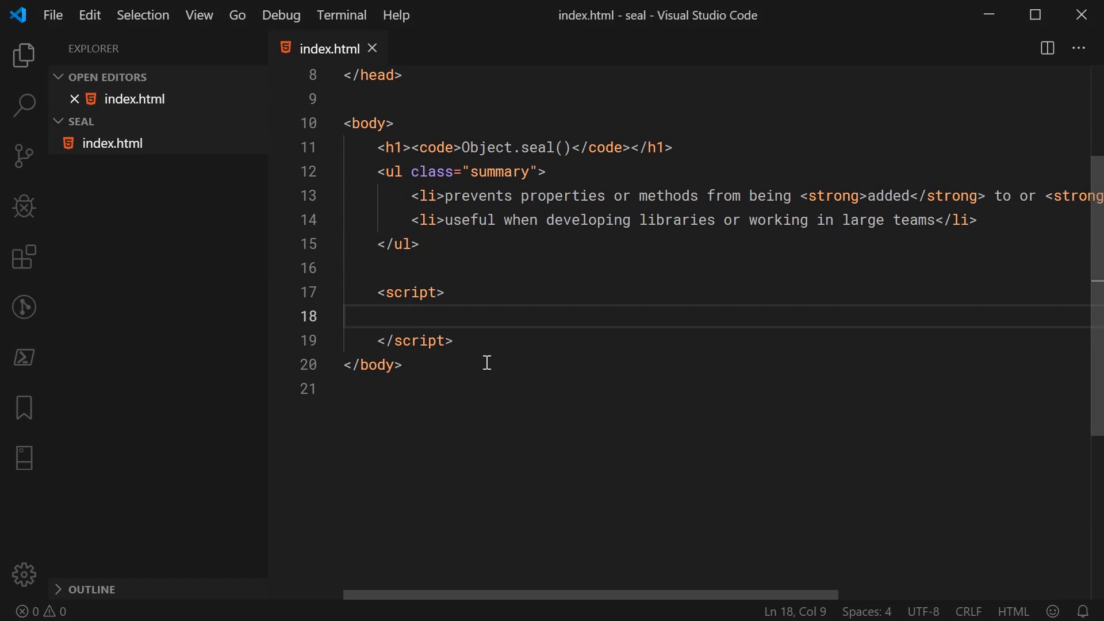
Step: Define const o = { name: "Dom", age: 45 } and save the file
{"action": "type", "text": "cons"}
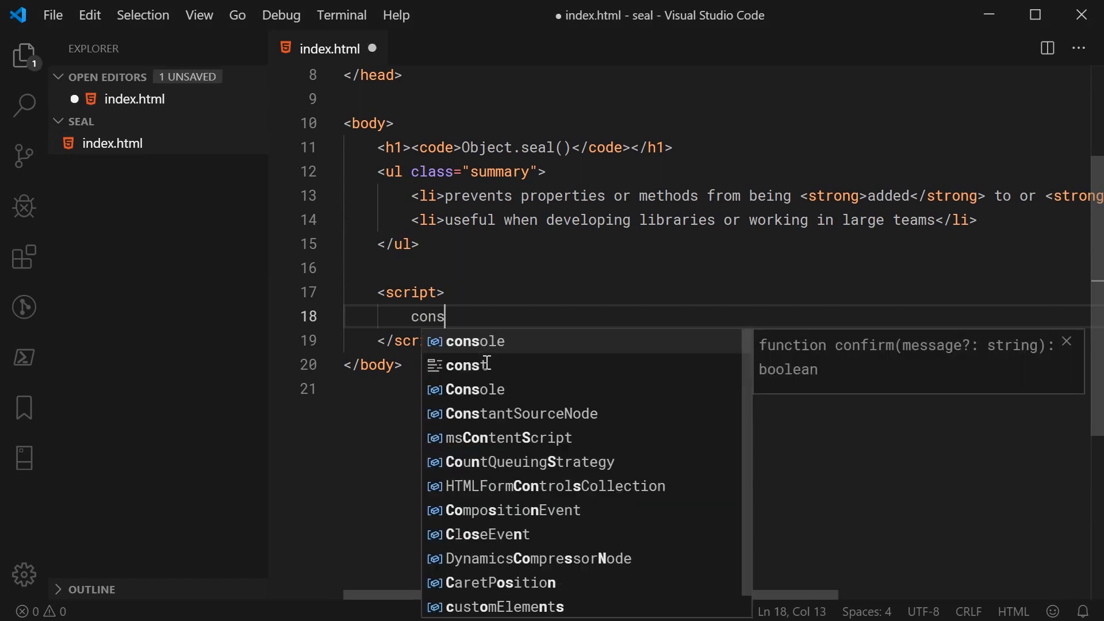
{"action": "type", "text": "t o = {"}
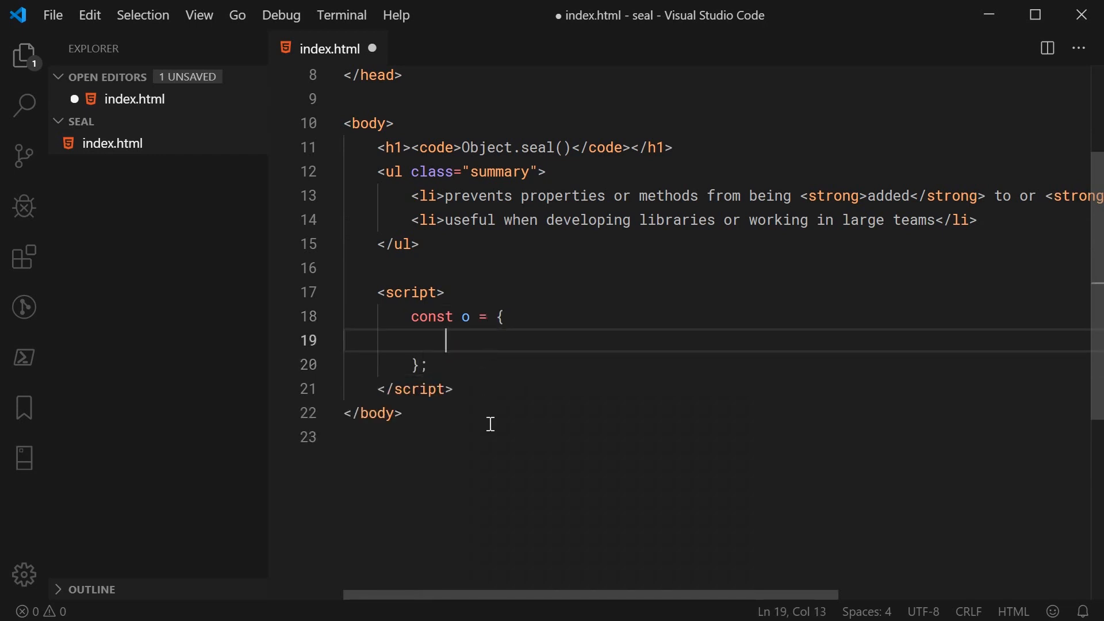
{"action": "type", "text": "name: \"Dom\","}
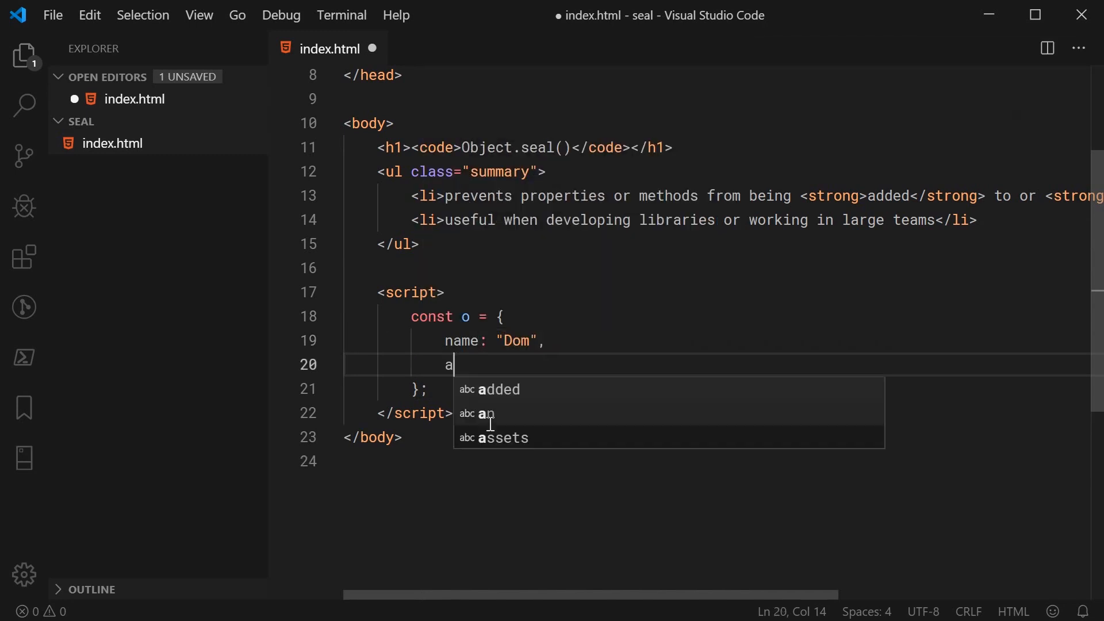
{"action": "type", "text": "ge: 45"}
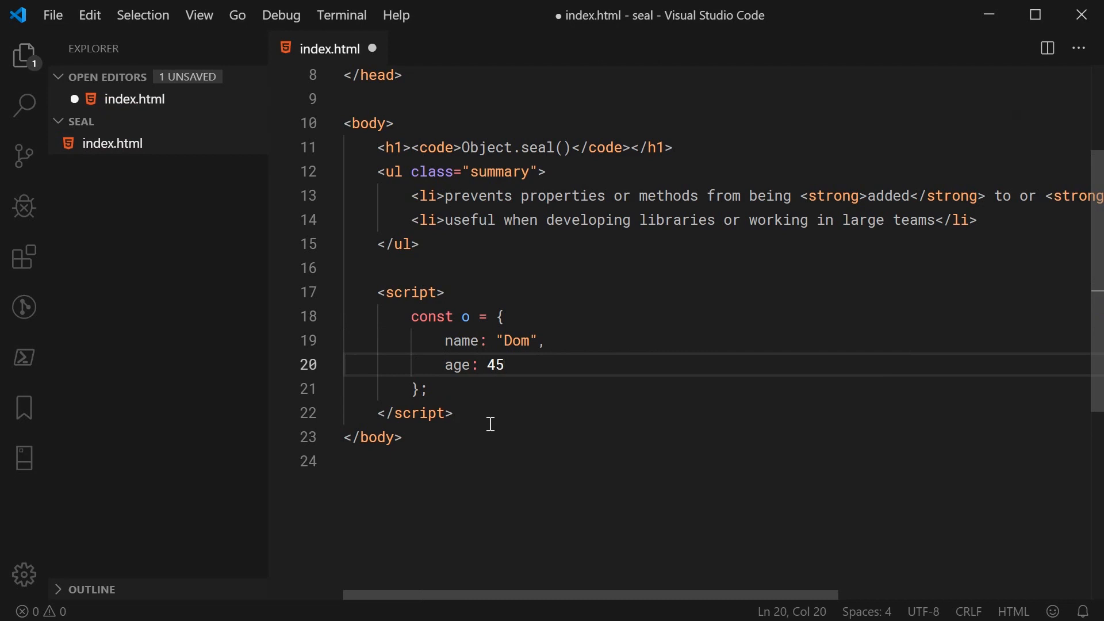
{"action": "key", "text": "ctrl+s"}
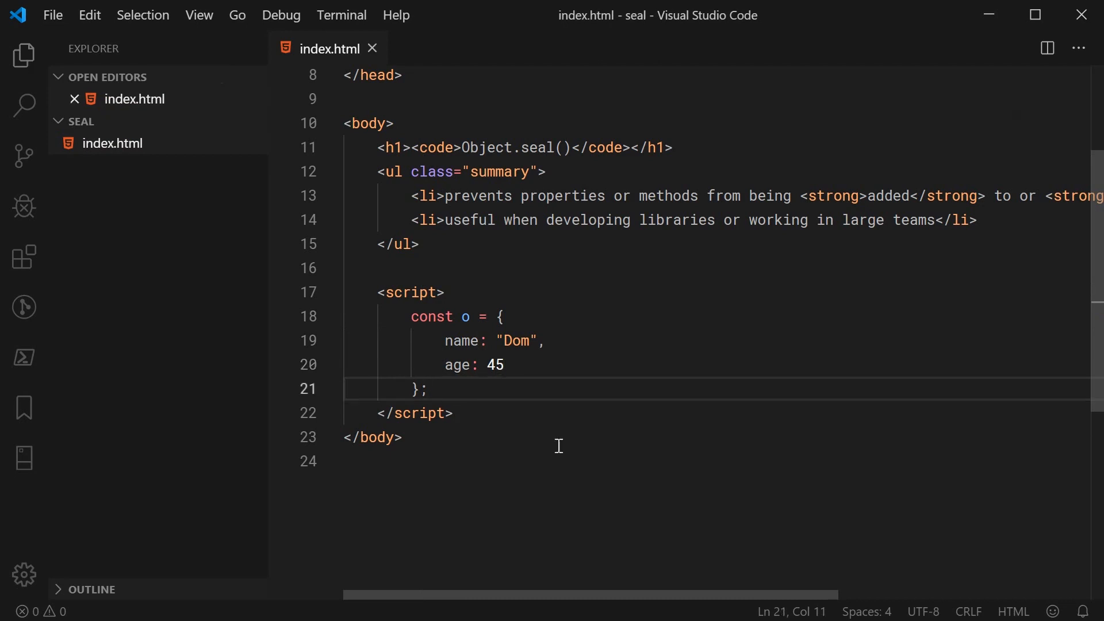
{"action": "mouse_move", "coordinate": [577, 464]}
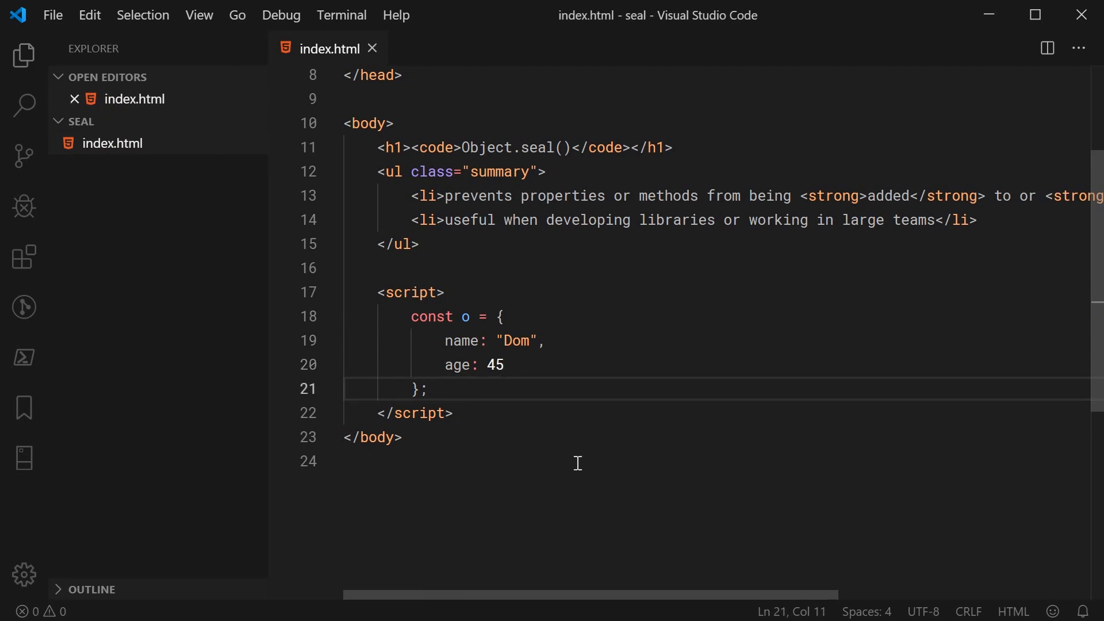
Step: Seal the object with Object.seal(o); below its definition
{"action": "type", "text": "Object"}
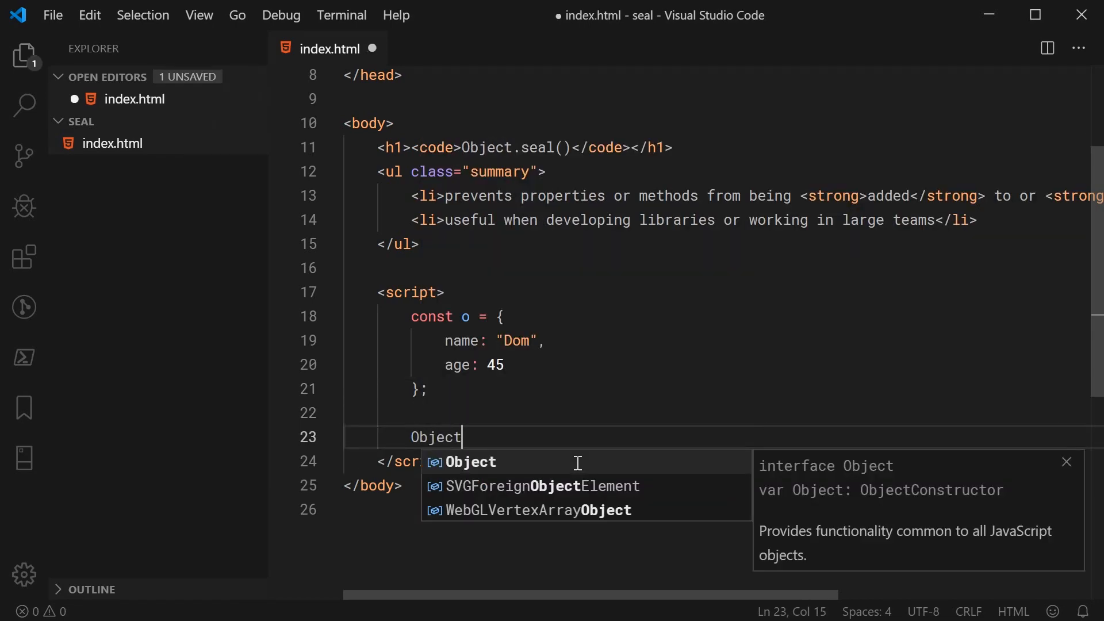
{"action": "type", "text": ".seal()"}
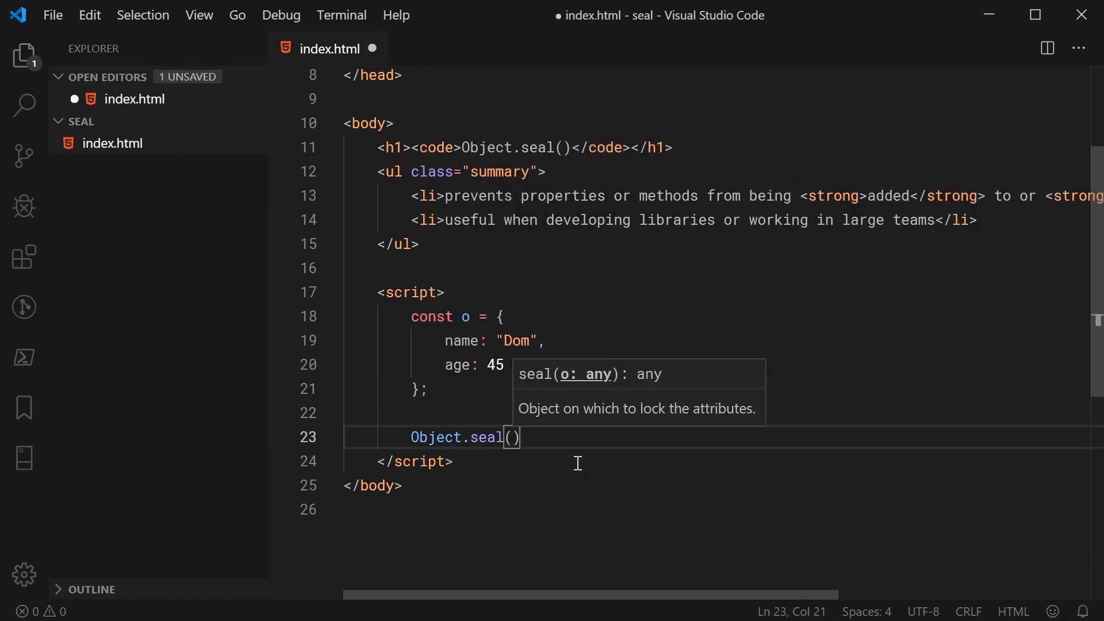
{"action": "type", "text": "o;"}
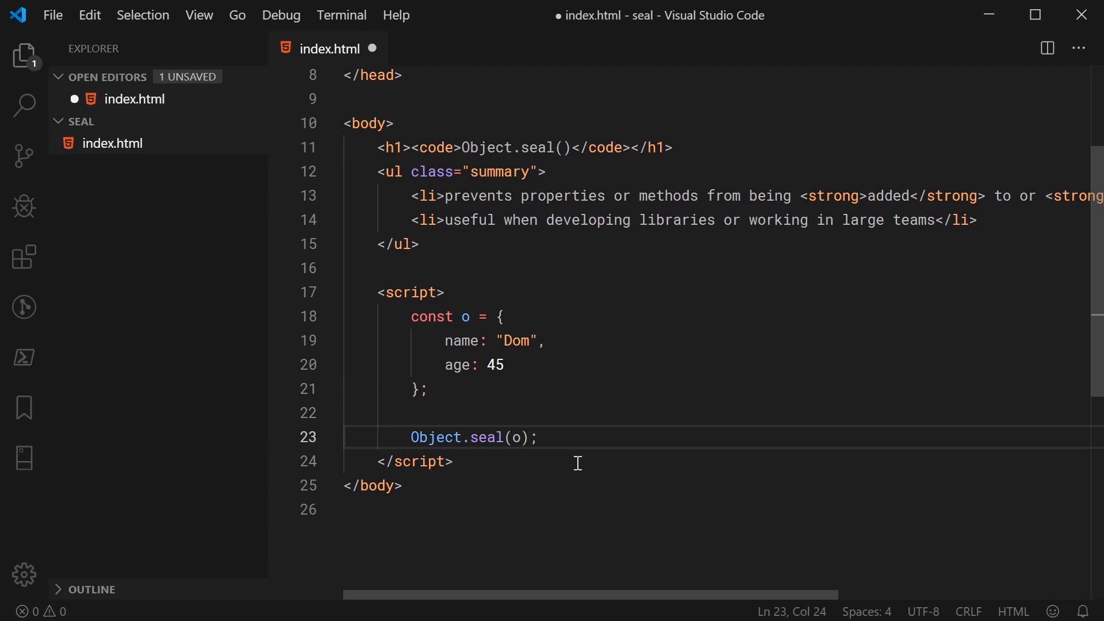
Step: Add console.log(o) after the seal and begin o.occupation = "Web Developer" above it
{"action": "key", "text": "Enter"}
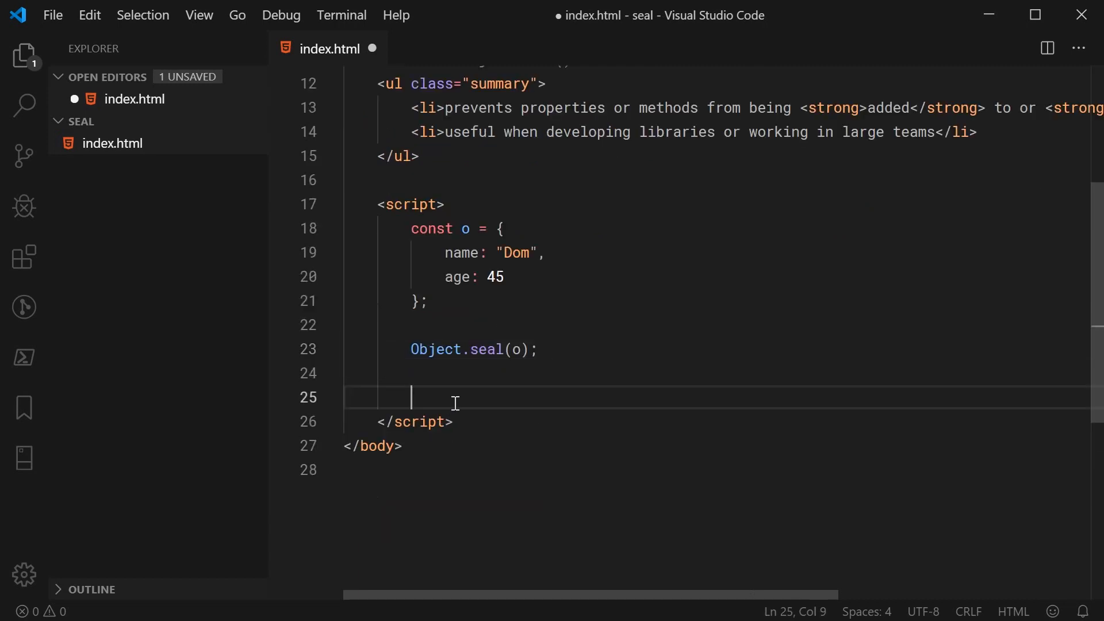
{"action": "mouse_move", "coordinate": [480, 426]}
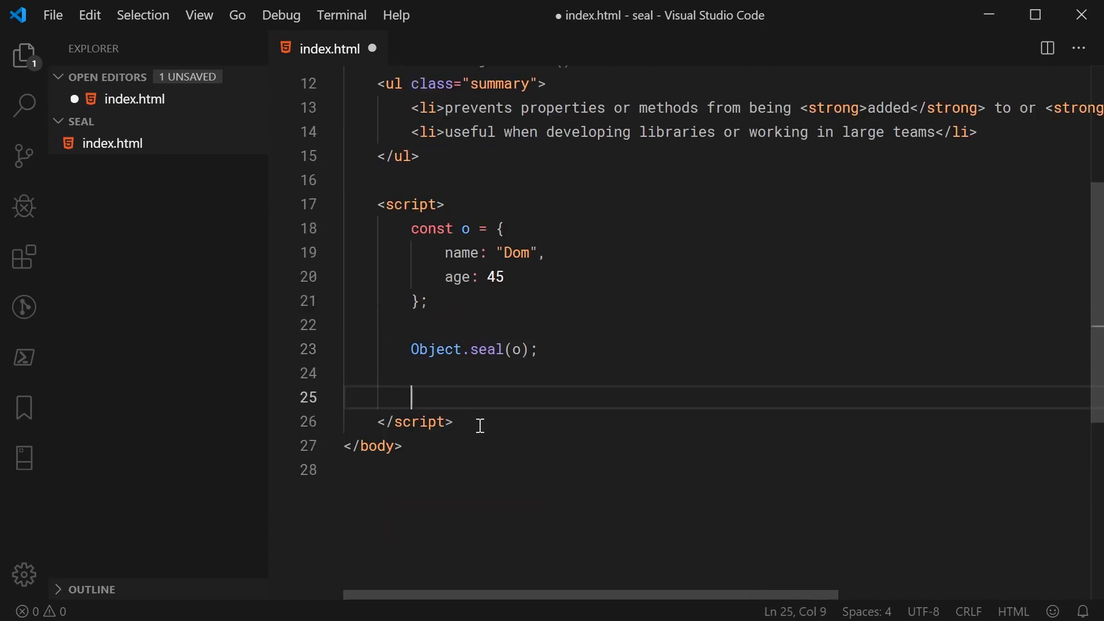
{"action": "mouse_move", "coordinate": [508, 434]}
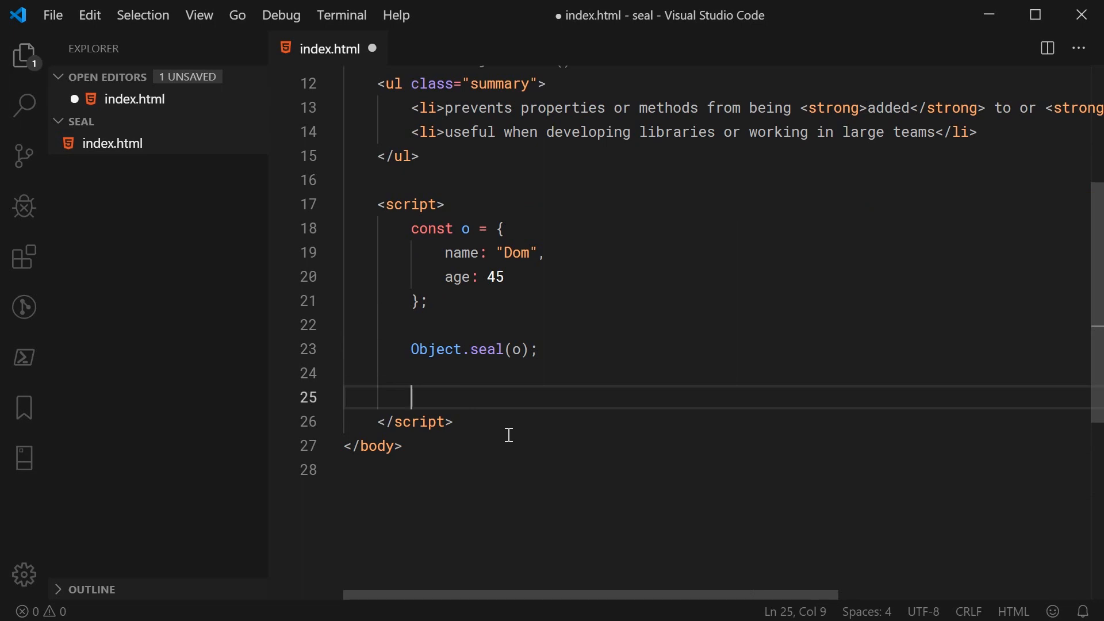
{"action": "type", "text": "console.log(o);"}
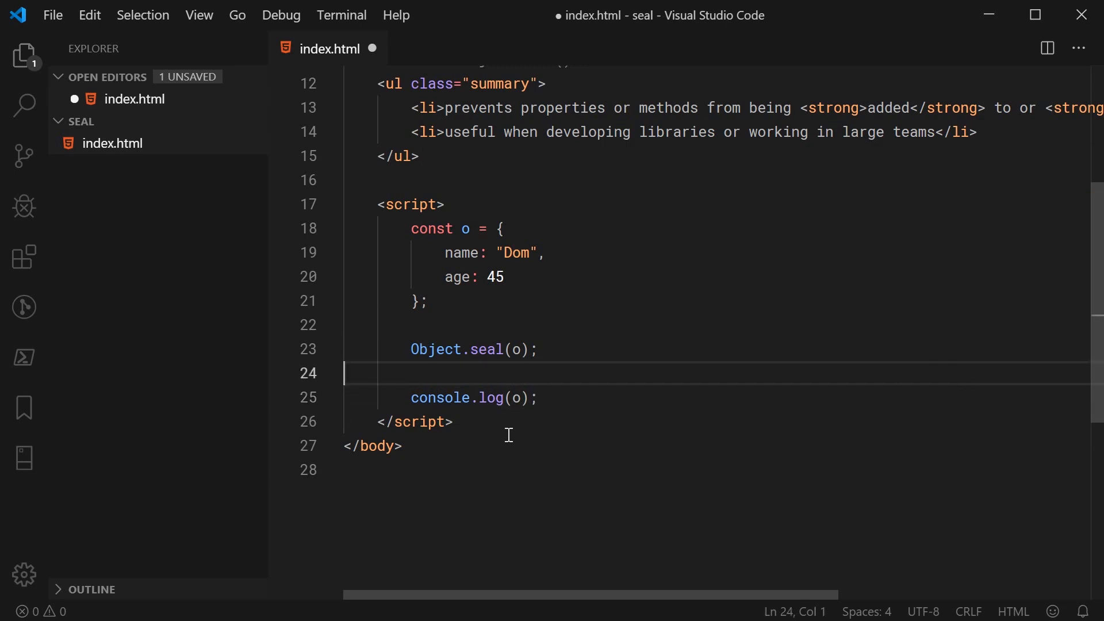
{"action": "key", "text": "Enter"}
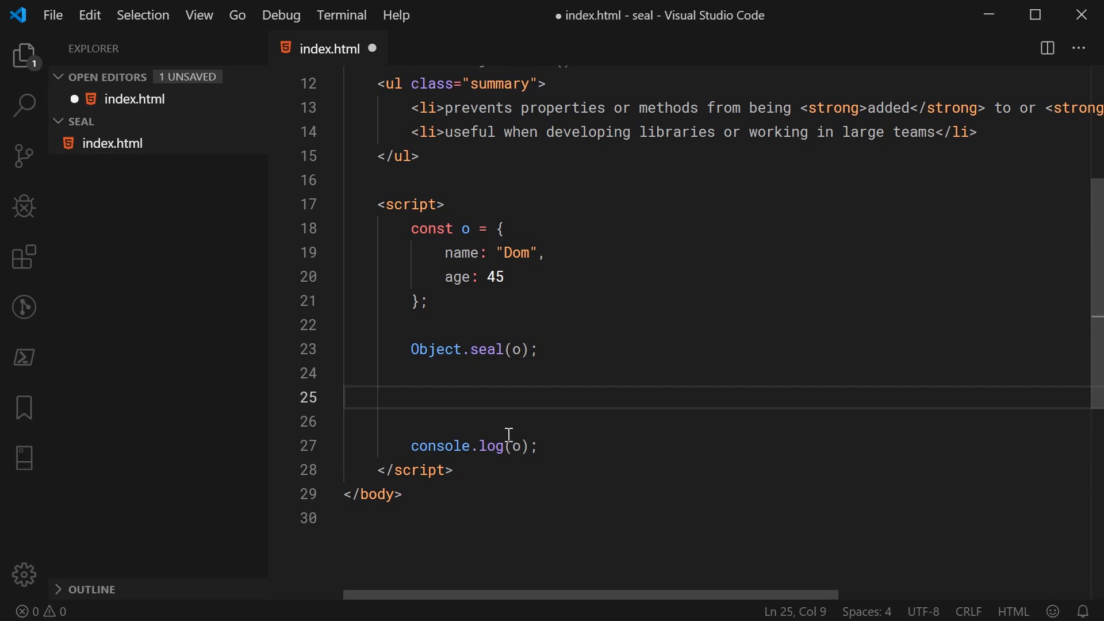
{"action": "type", "text": "o.occupation"}
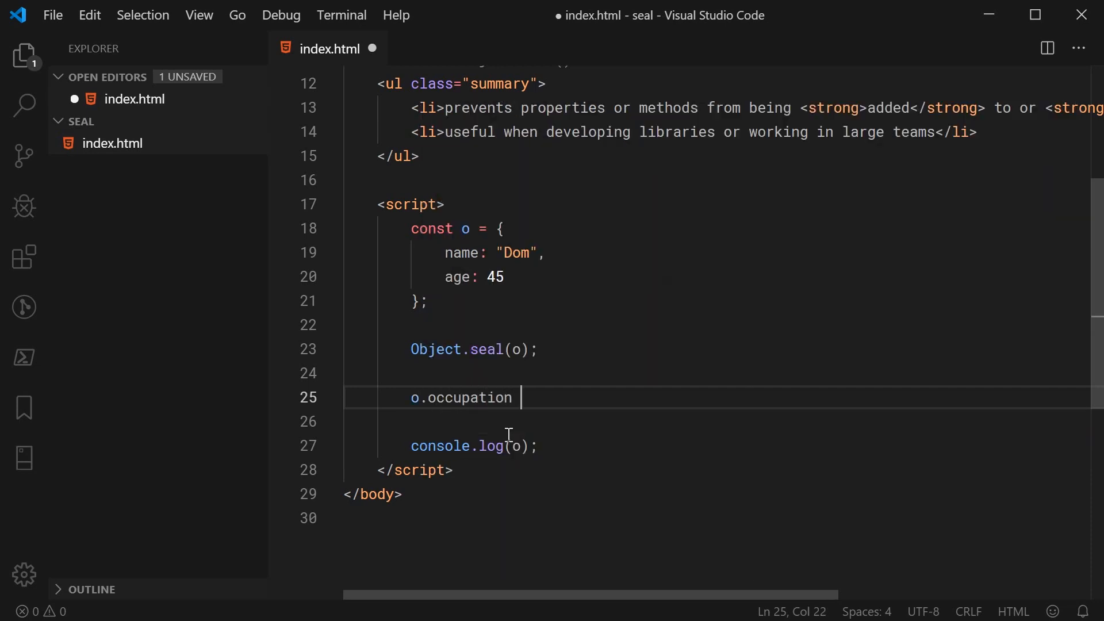
{"action": "type", "text": "= \"Web Develop"}
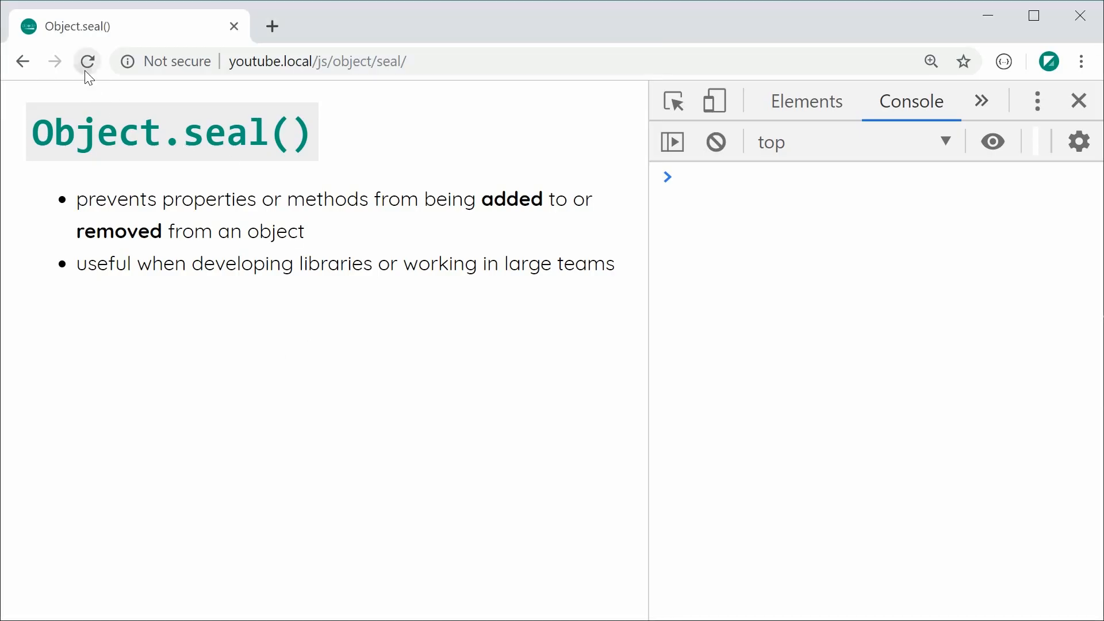
Step: Reload the page and expand the logged object showing name Dom and age 45
{"action": "left_click", "coordinate": [87, 60]}
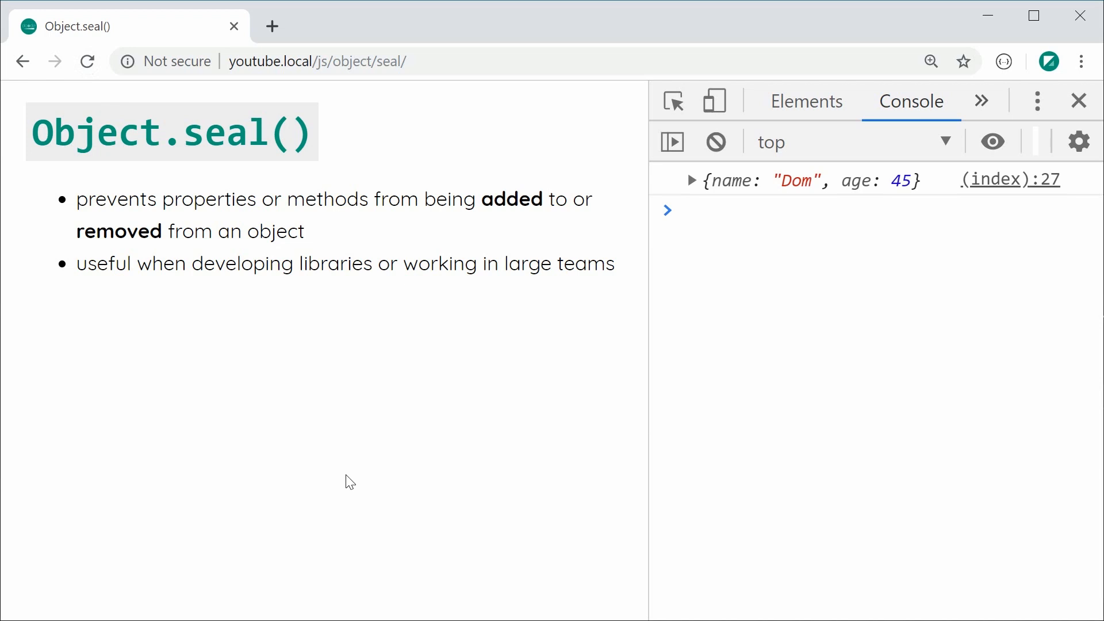
{"action": "mouse_move", "coordinate": [306, 494]}
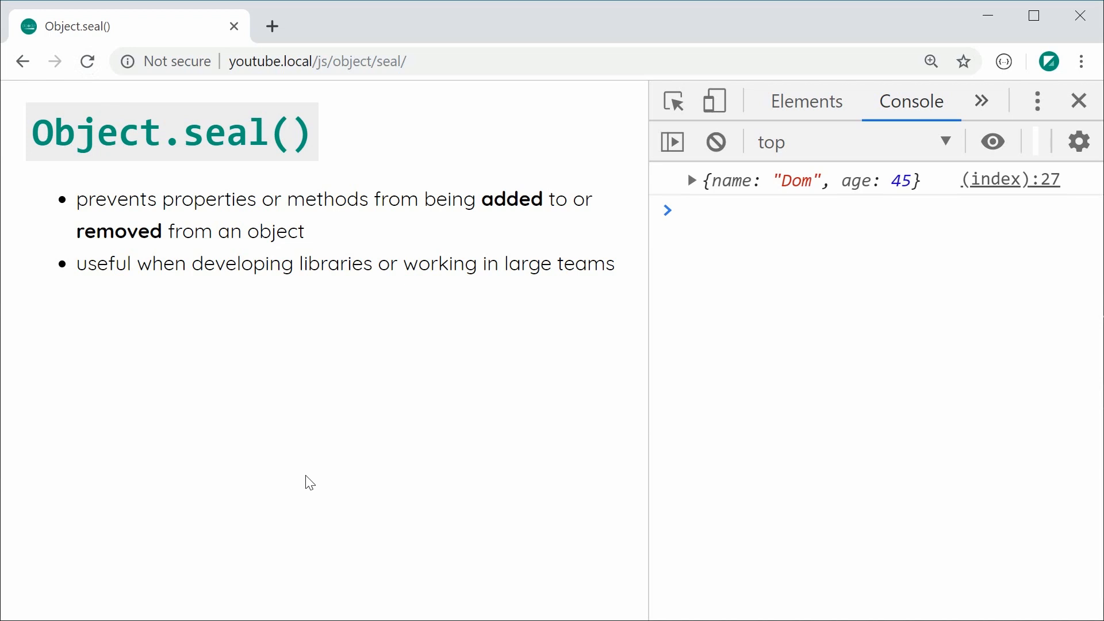
{"action": "mouse_move", "coordinate": [569, 276]}
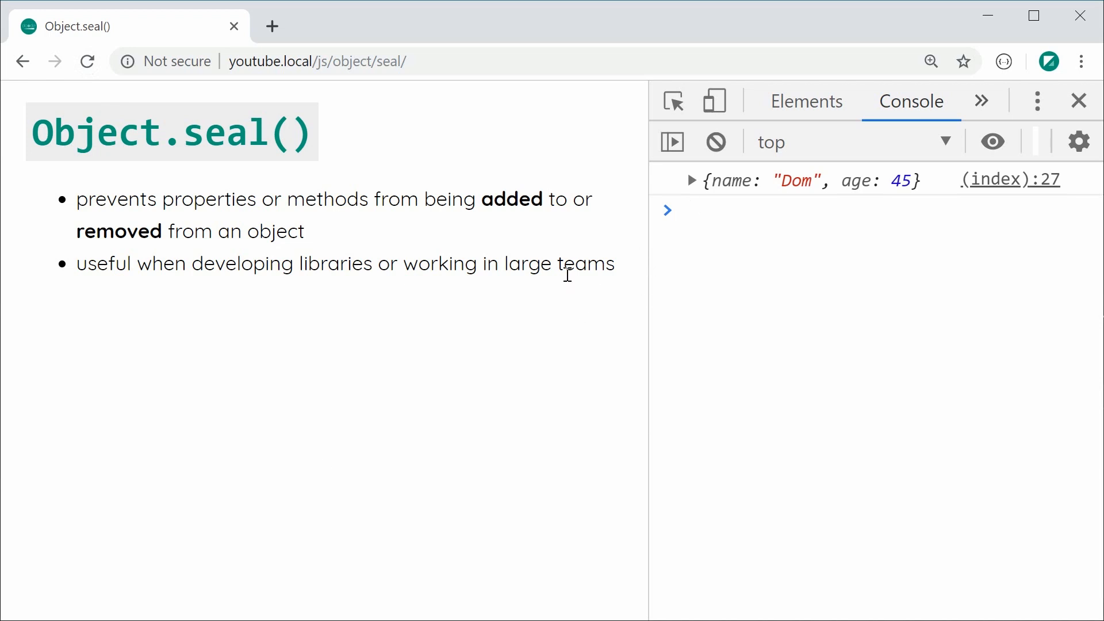
{"action": "left_click", "coordinate": [692, 180]}
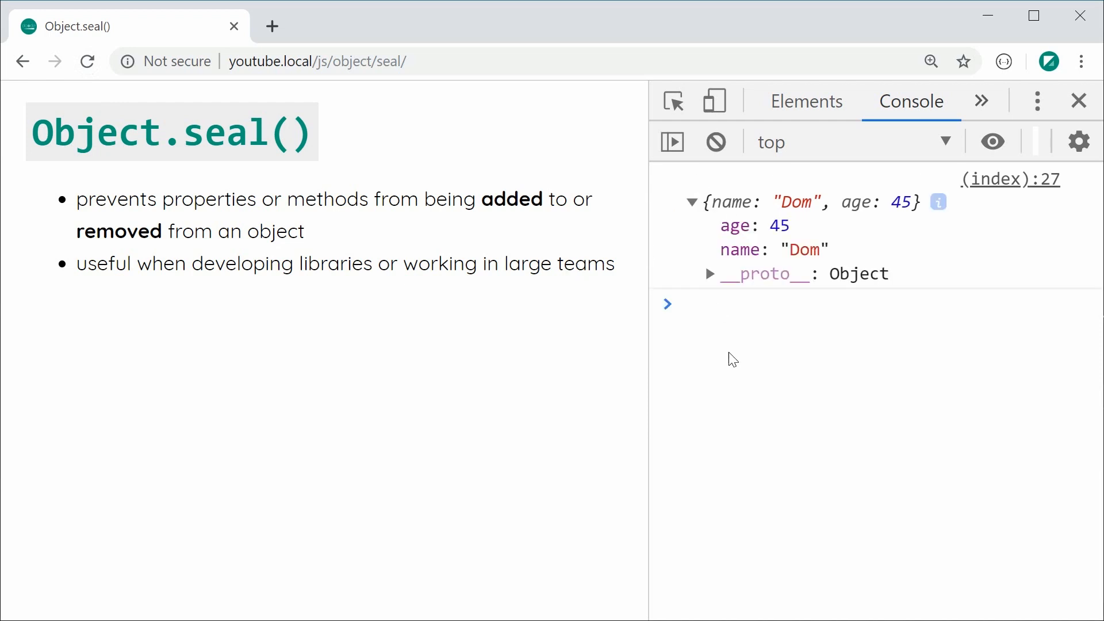
{"action": "mouse_move", "coordinate": [737, 371]}
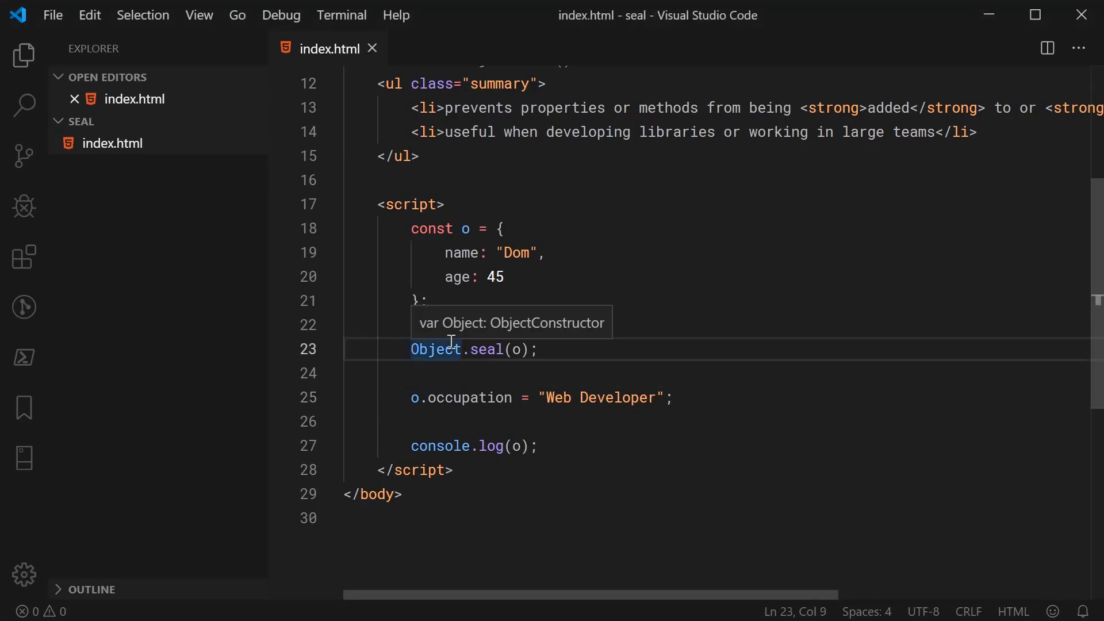
Step: Add delete o.name; after the seal, before the occupation assignment
{"action": "key", "text": "Ctrl+/"}
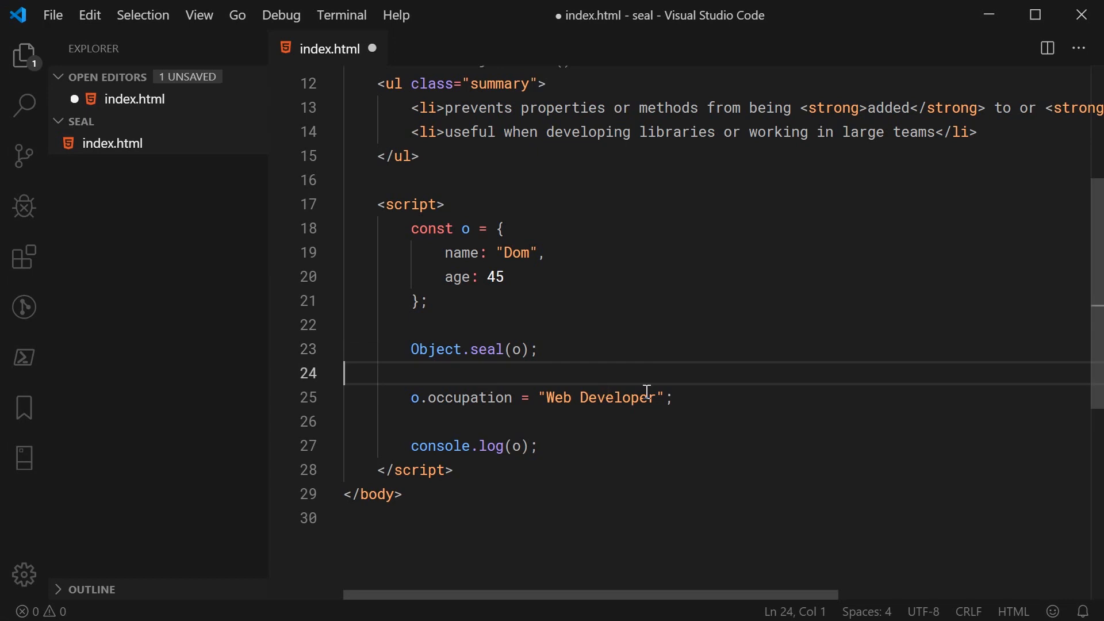
{"action": "type", "text": "delete"}
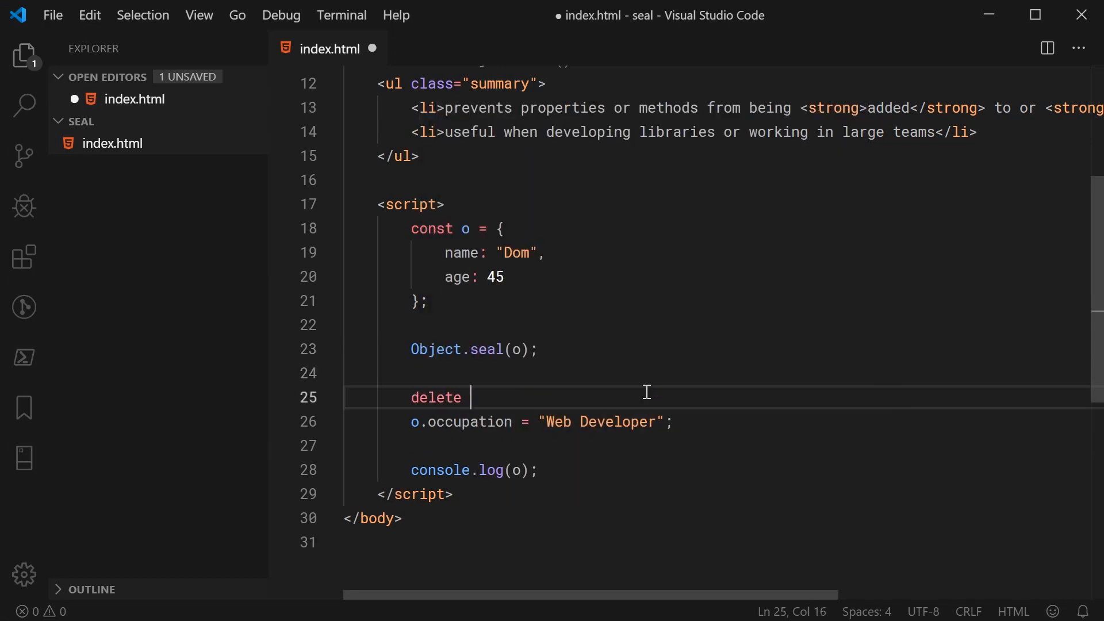
{"action": "type", "text": "o.name;"}
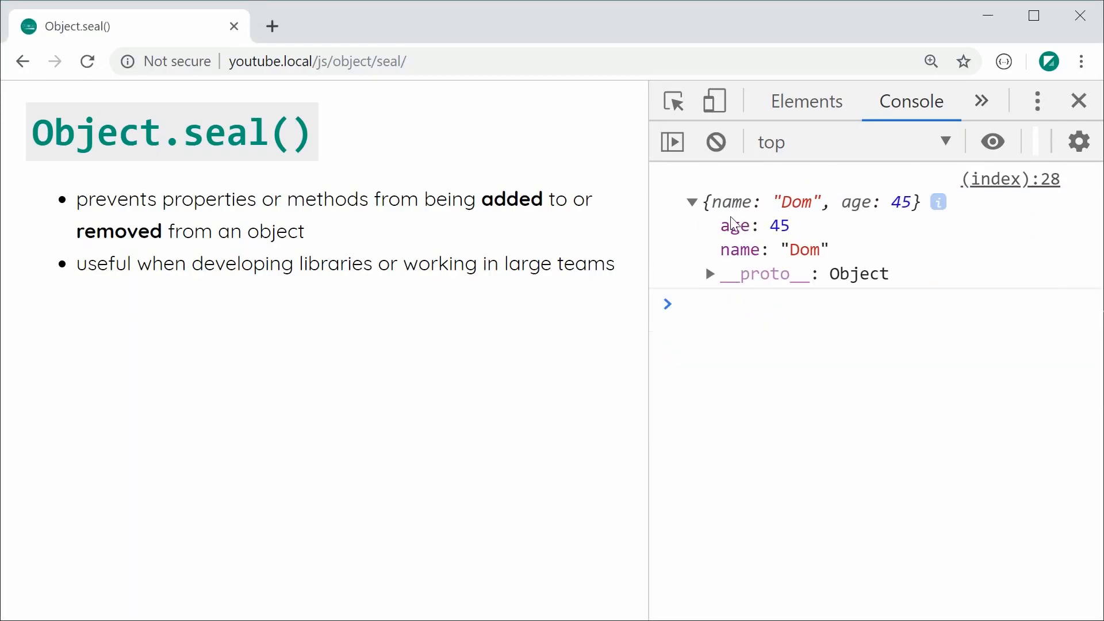
{"action": "mouse_move", "coordinate": [800, 379]}
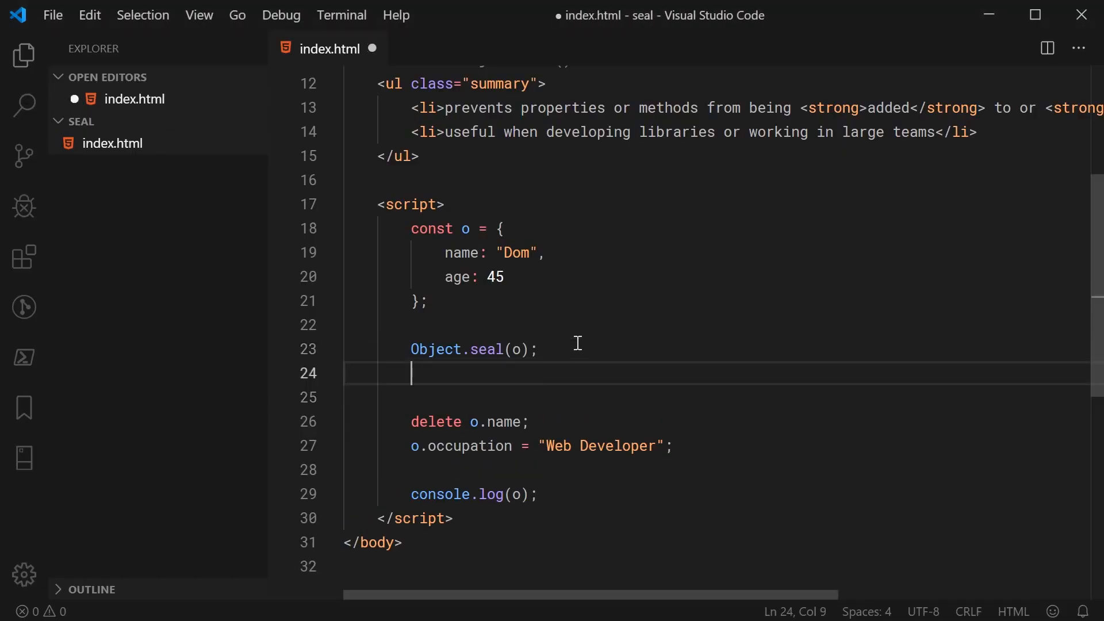
Step: Add o.name = "Bob"; after the seal and save the file
{"action": "type", "text": "o.name"}
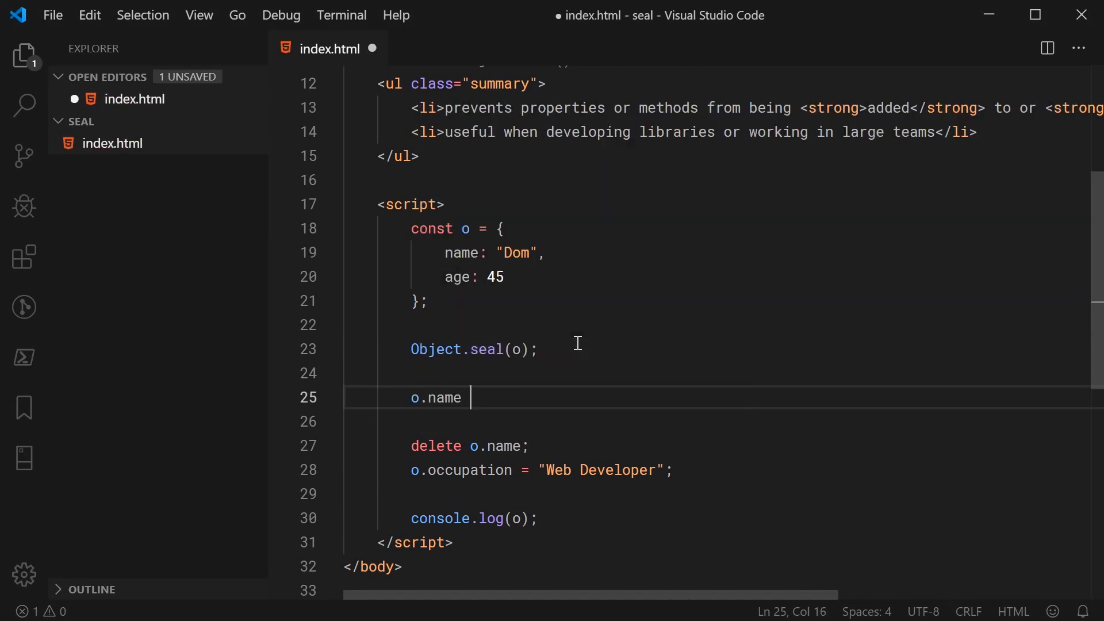
{"action": "type", "text": "= \"B\""}
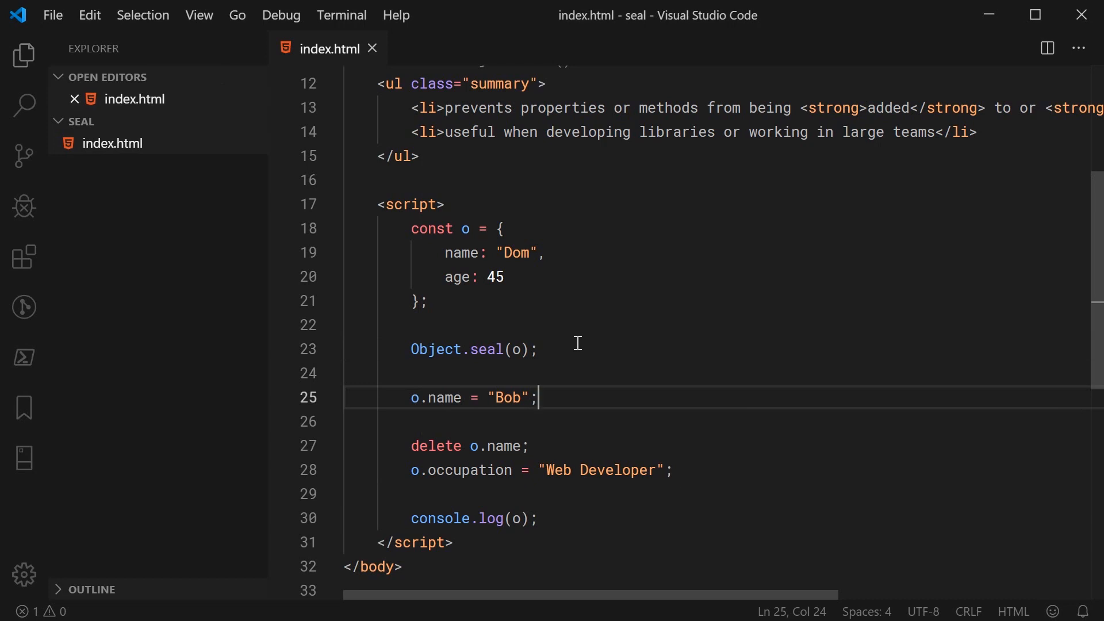
{"action": "left_click_drag", "start_coordinate": [411, 350], "coordinate": [514, 350]}
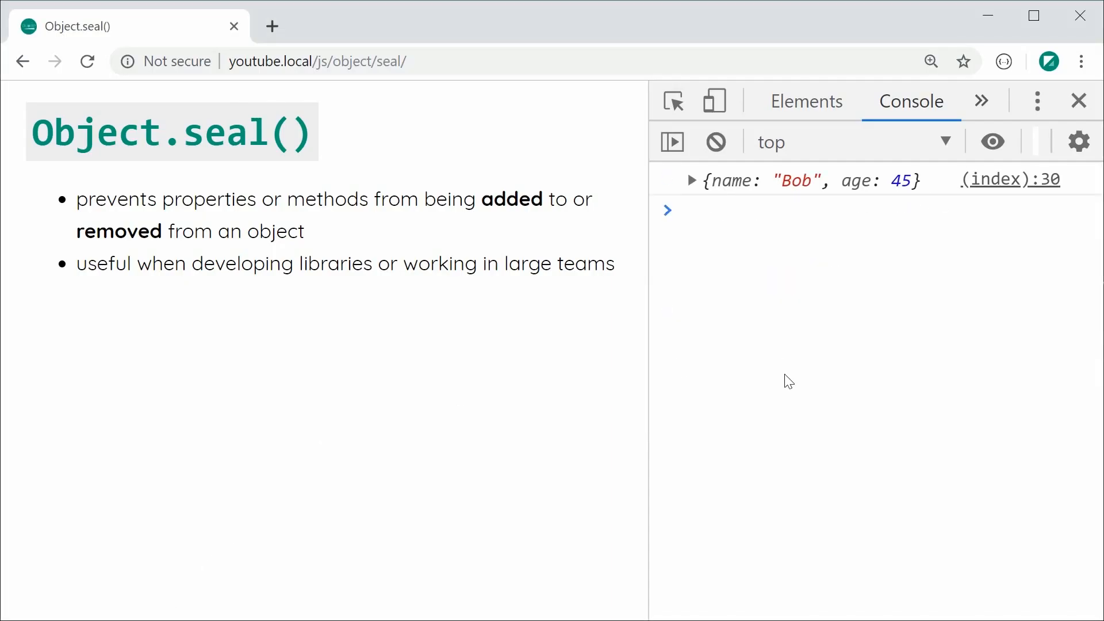
Step: Expand the logged object to show name Bob and age 45
{"action": "left_click", "coordinate": [691, 179]}
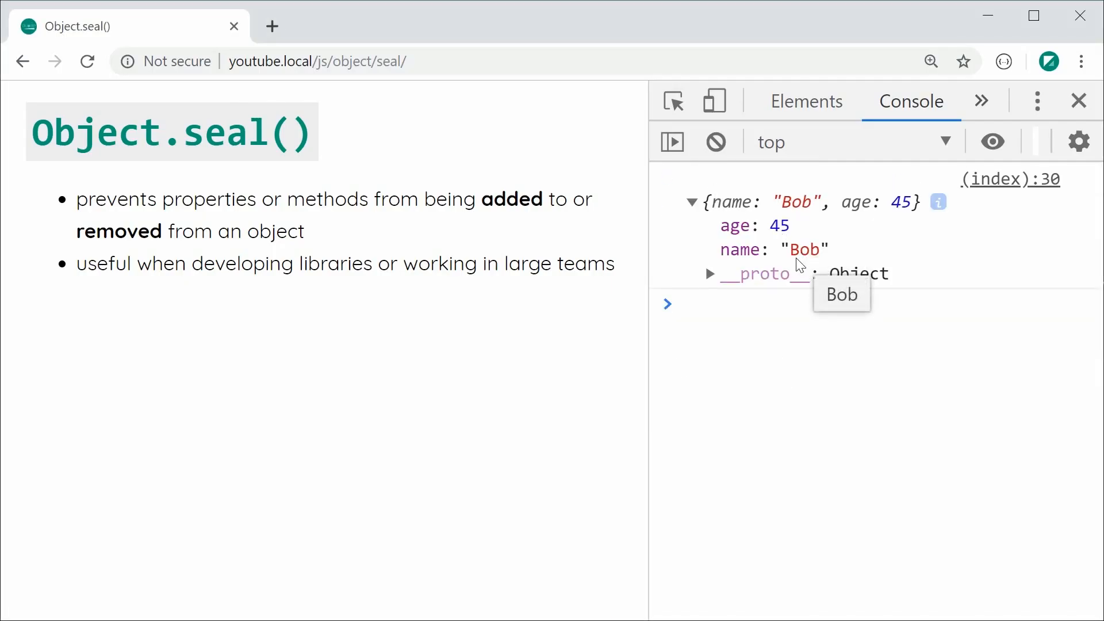
{"action": "mouse_move", "coordinate": [776, 371]}
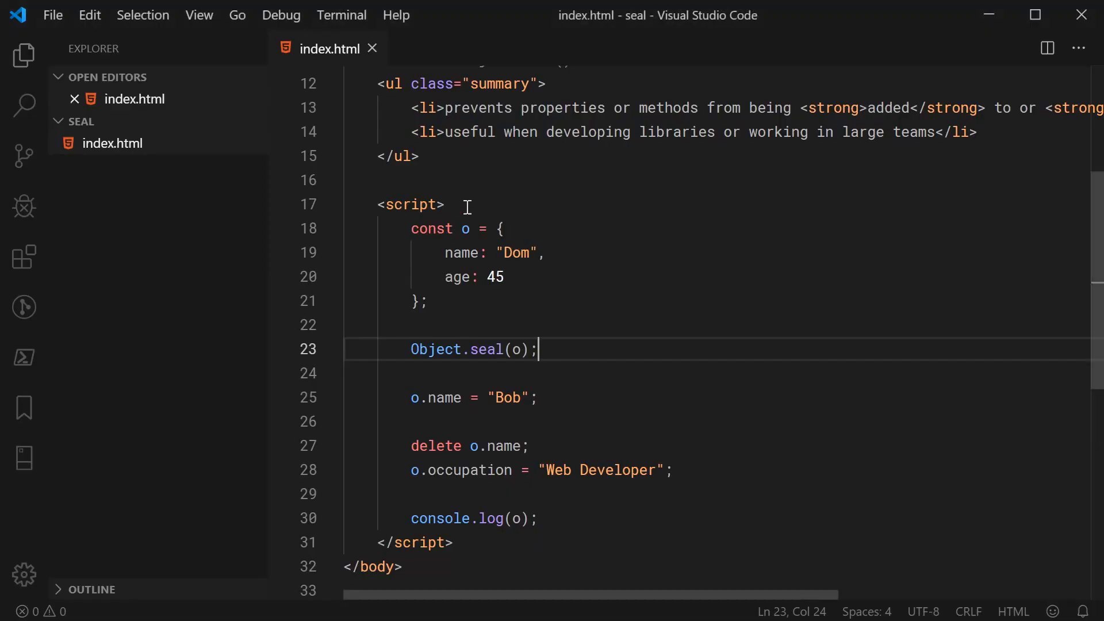
Step: Add a "use strict"; directive at the top of the script and save
{"action": "key", "text": "Enter"}
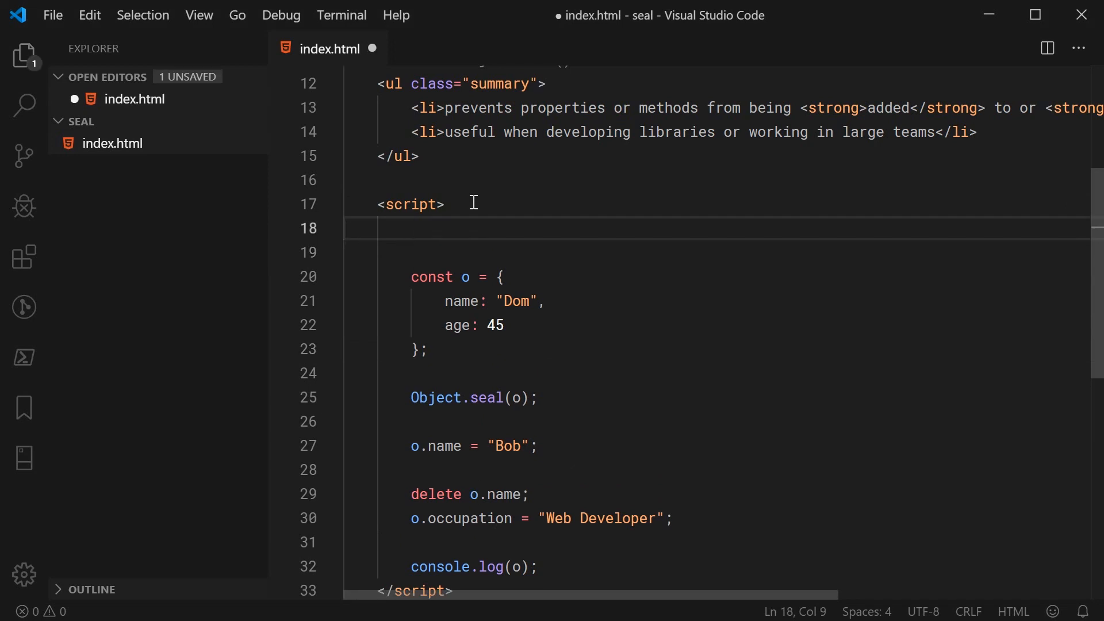
{"action": "type", "text": "\"\""}
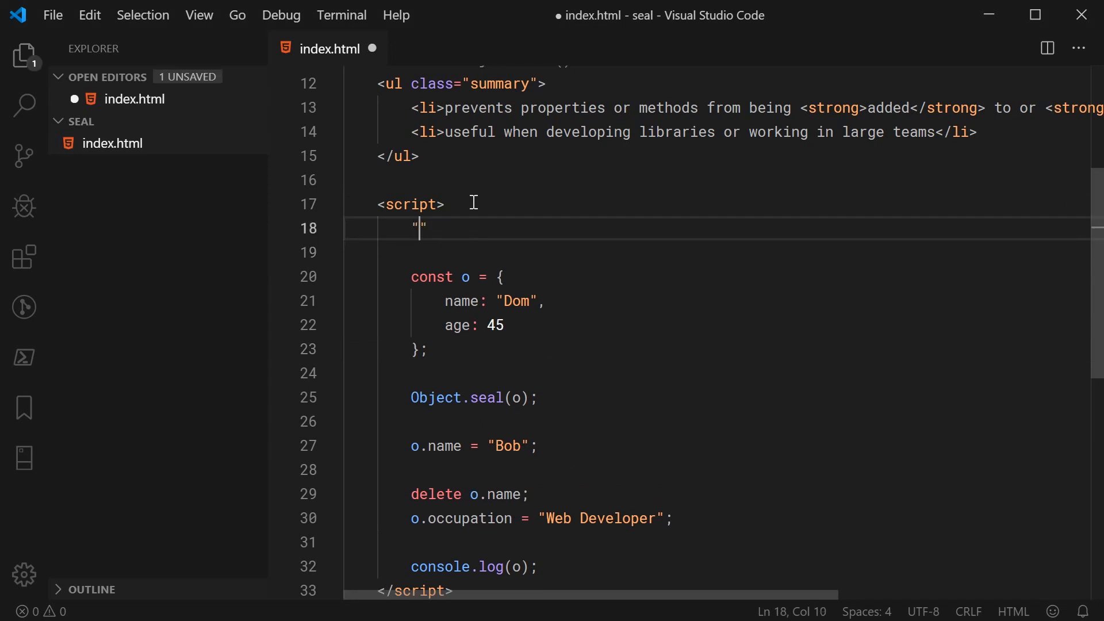
{"action": "type", "text": "use strict"}
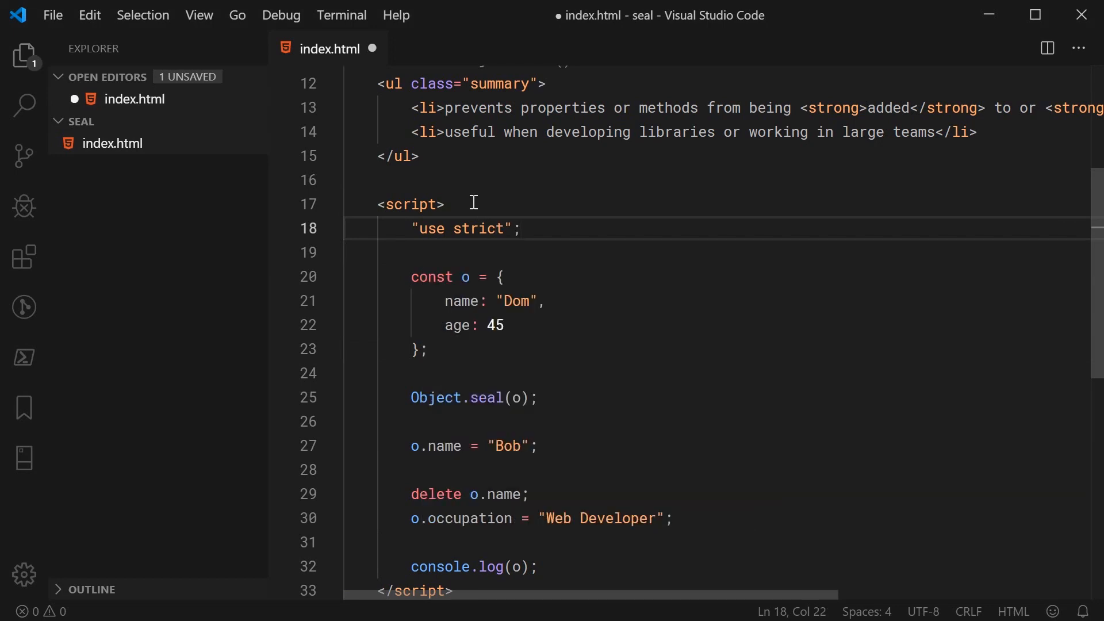
{"action": "key", "text": "ctrl+s"}
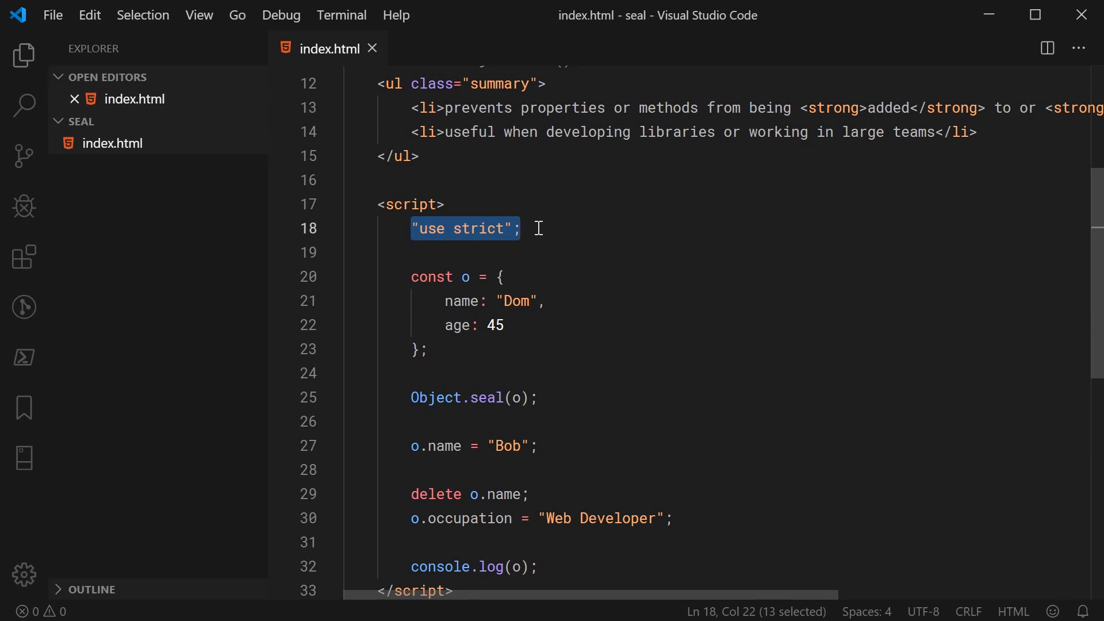
{"action": "left_click", "coordinate": [537, 228]}
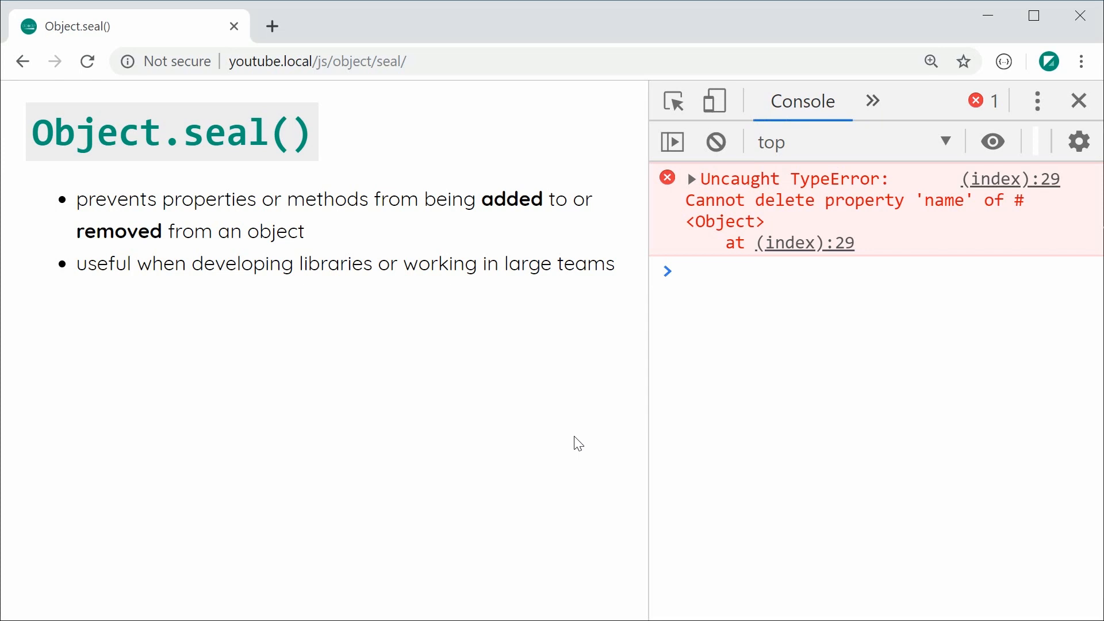
{"action": "mouse_move", "coordinate": [560, 449]}
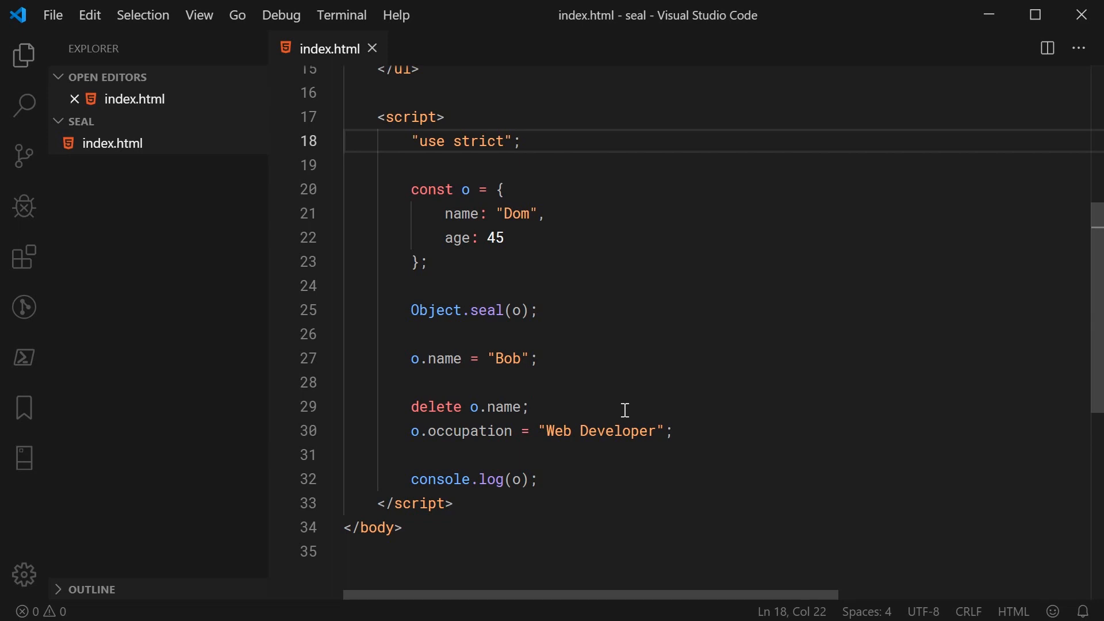
{"action": "mouse_move", "coordinate": [703, 439]}
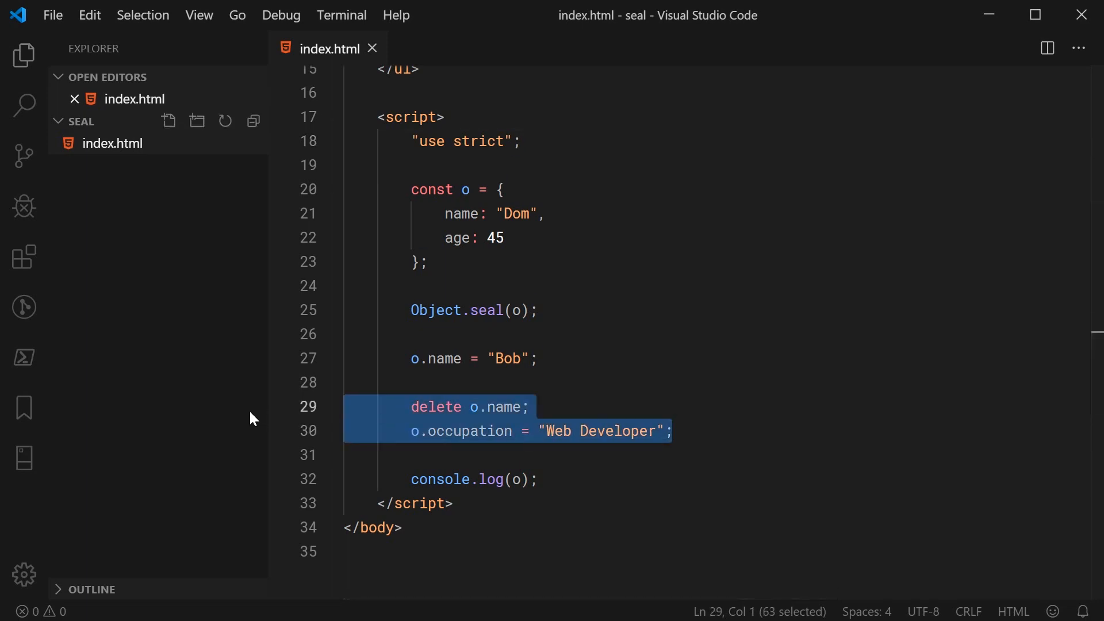
Step: Replace the delete and occupation lines with console.log(Object.isSealed(o)); and save
{"action": "key", "text": "Delete"}
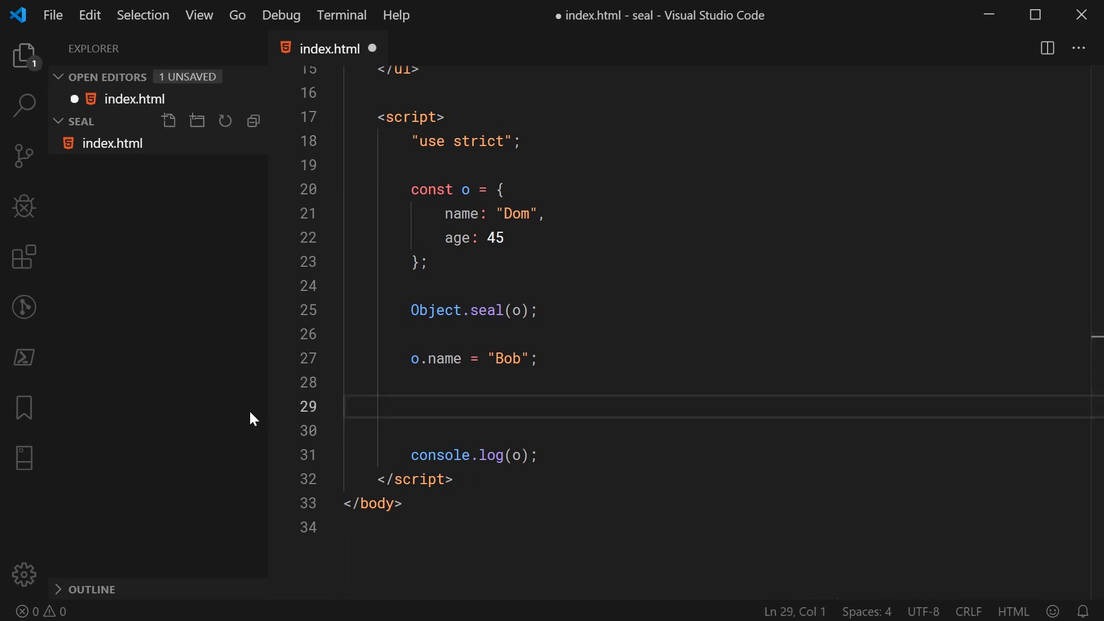
{"action": "type", "text": "console"}
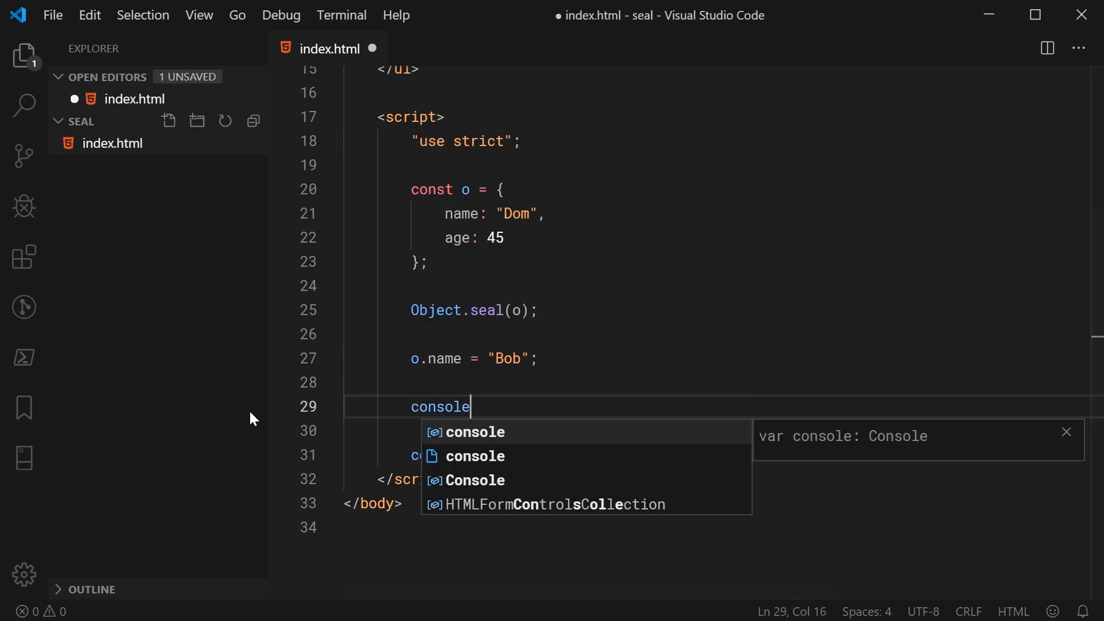
{"action": "type", "text": ".log(Object.isSealed"}
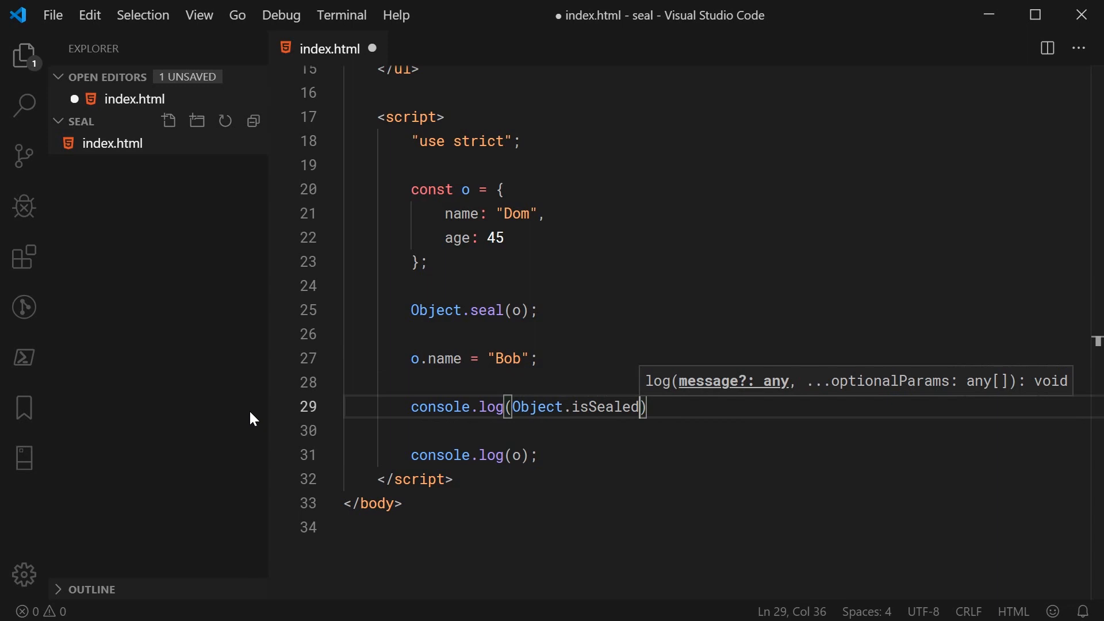
{"action": "type", "text": "("}
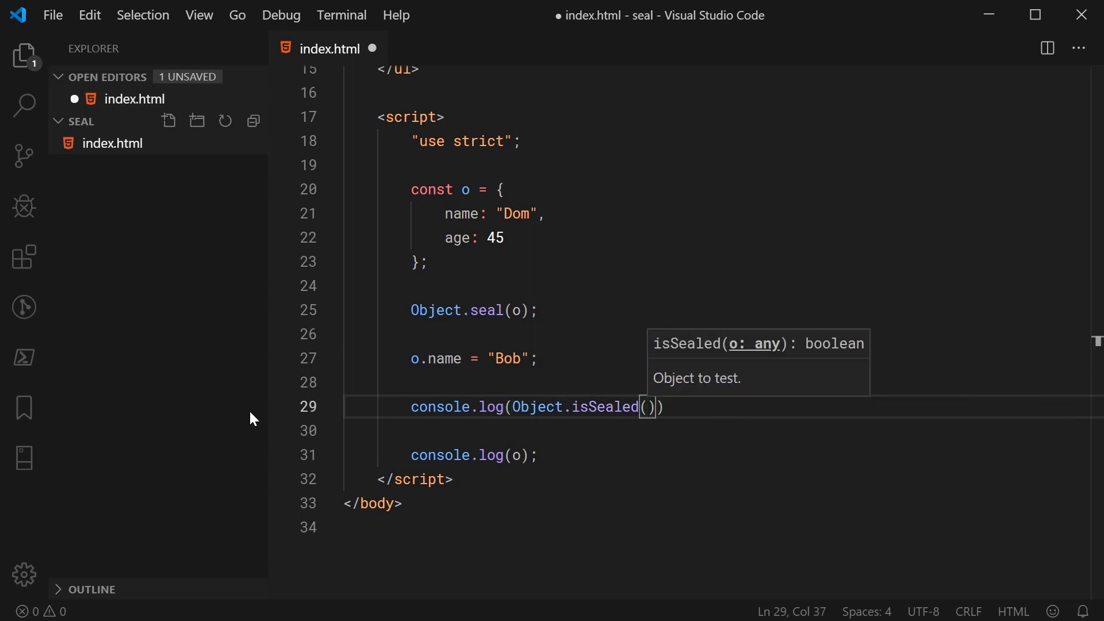
{"action": "type", "text": "o);"}
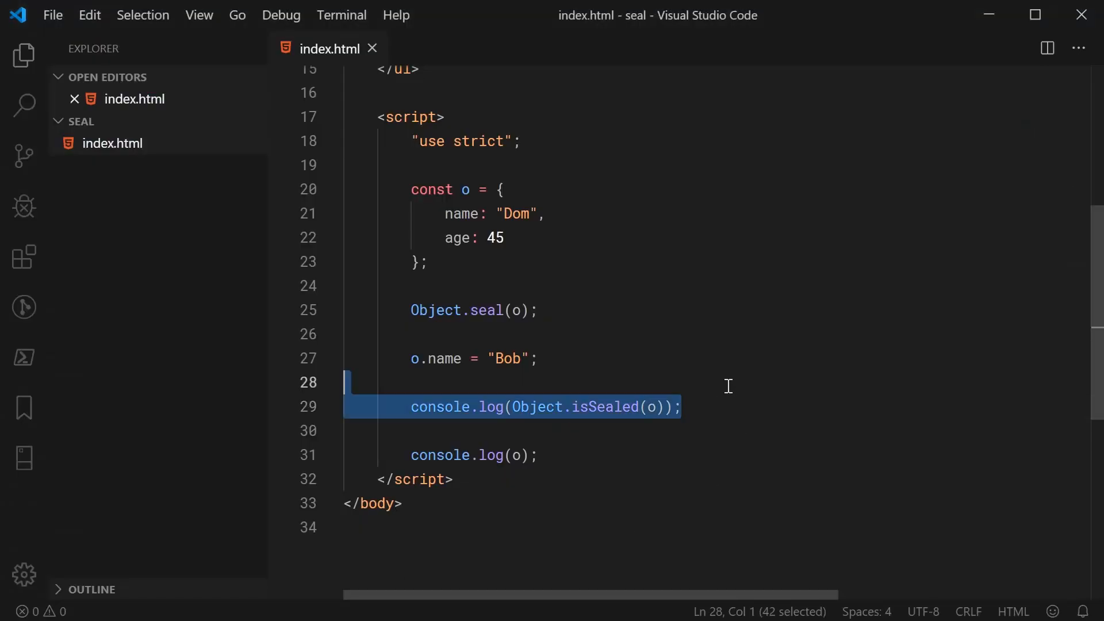
{"action": "left_click", "coordinate": [432, 262]}
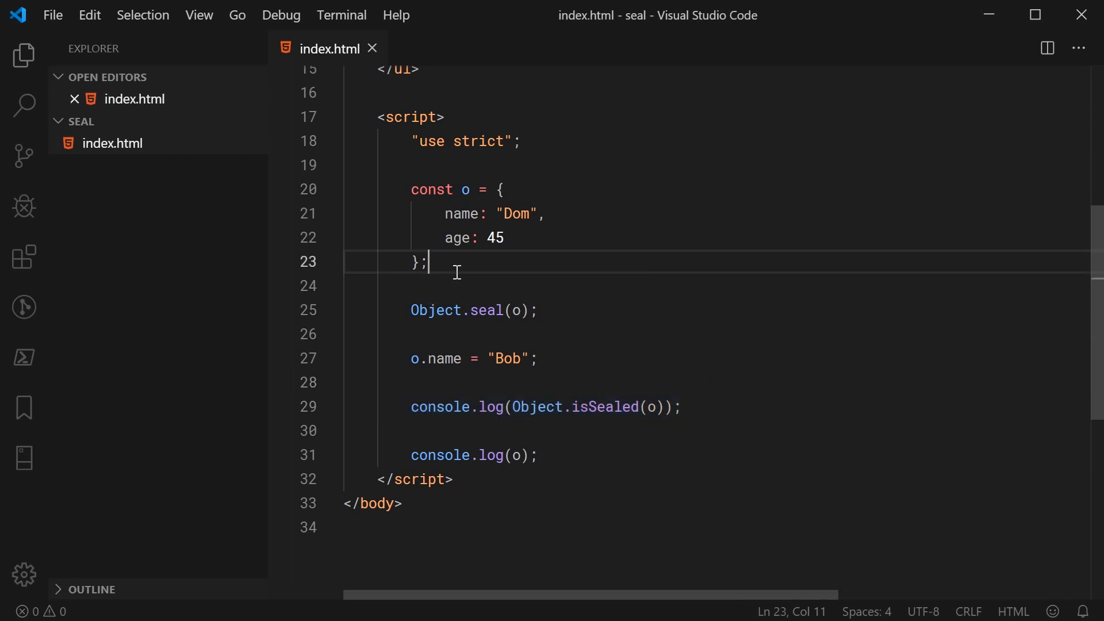